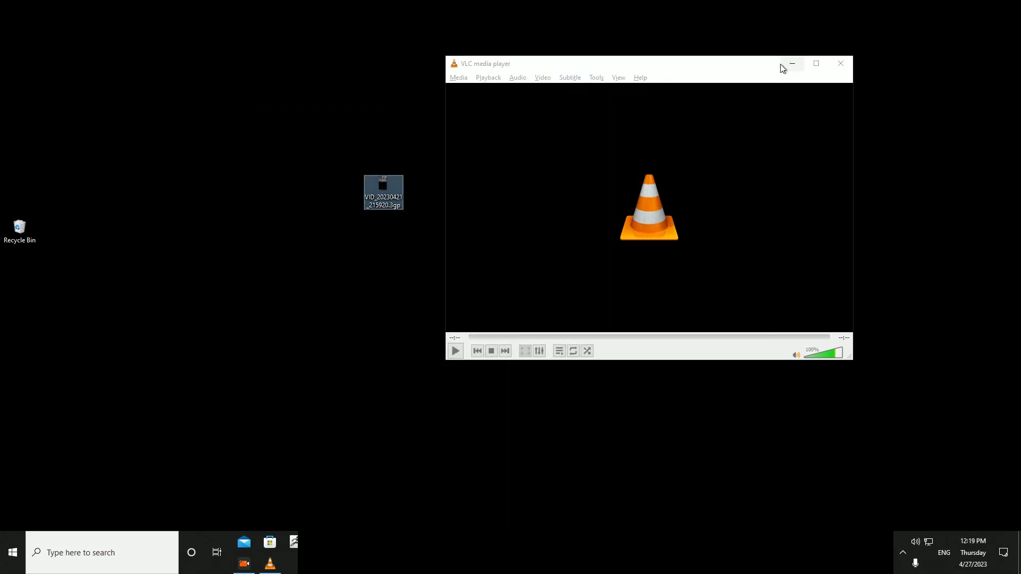
Step: Minimize the empty VLC window and drag the desktop 3GP video onto VLC to load it
left_click(840, 63)
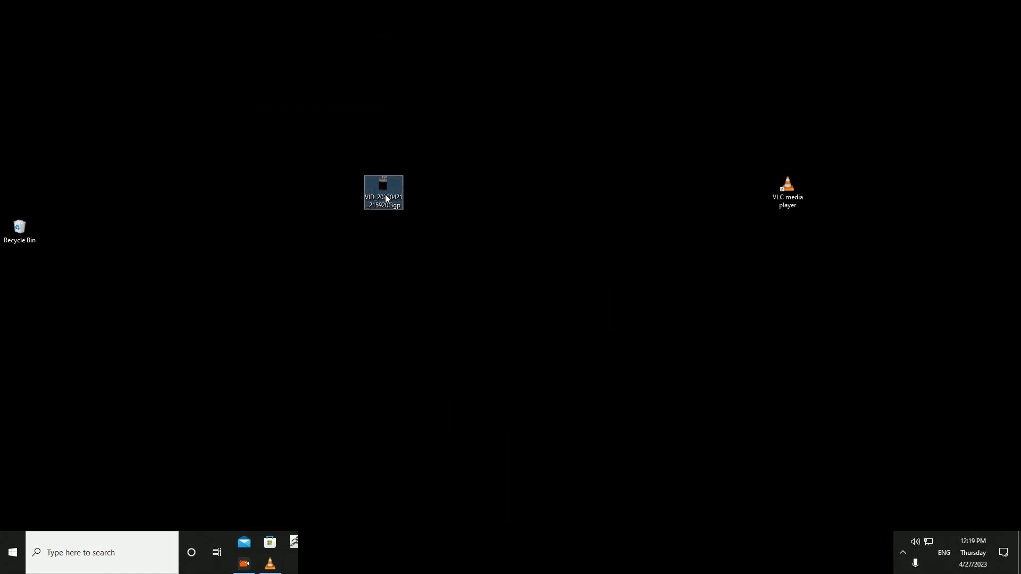
left_click_drag(383, 193, 584, 235)
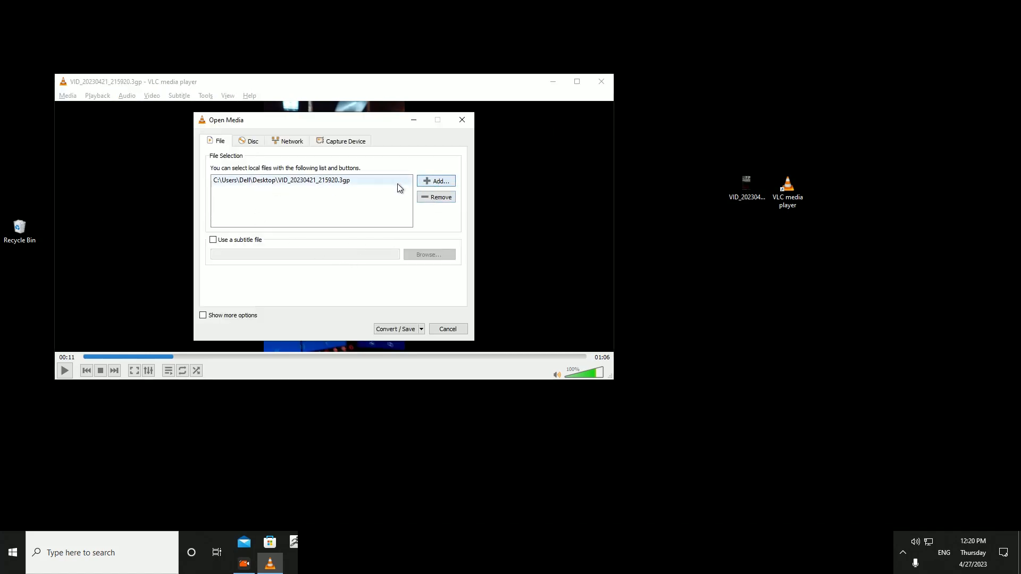
left_click(435, 196)
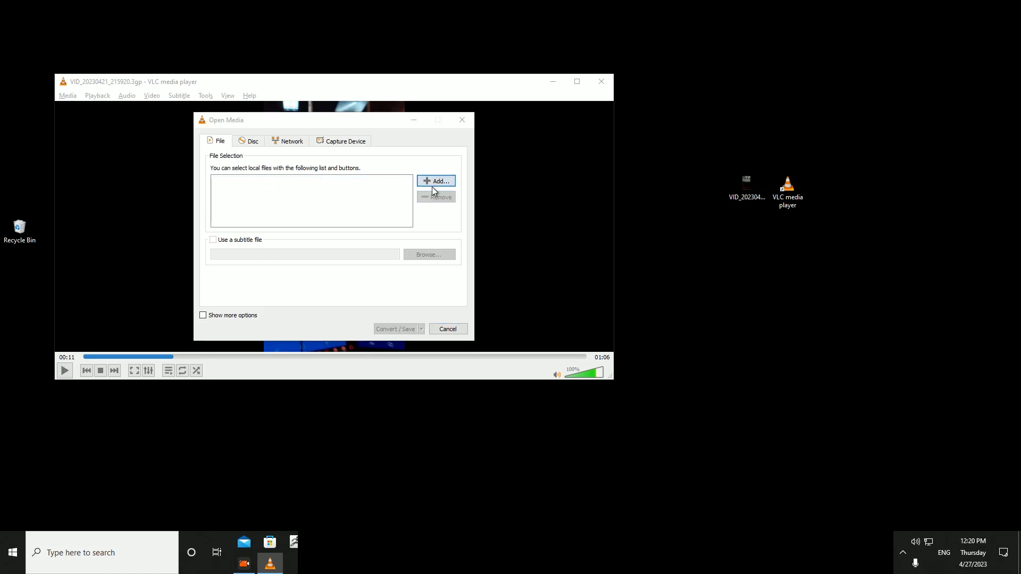
left_click(436, 180)
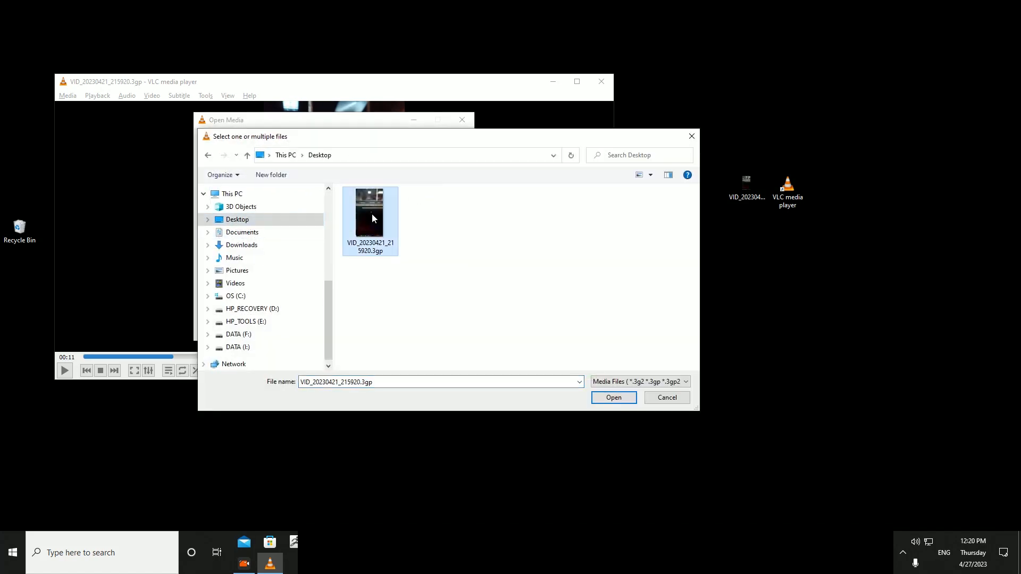
left_click(614, 397)
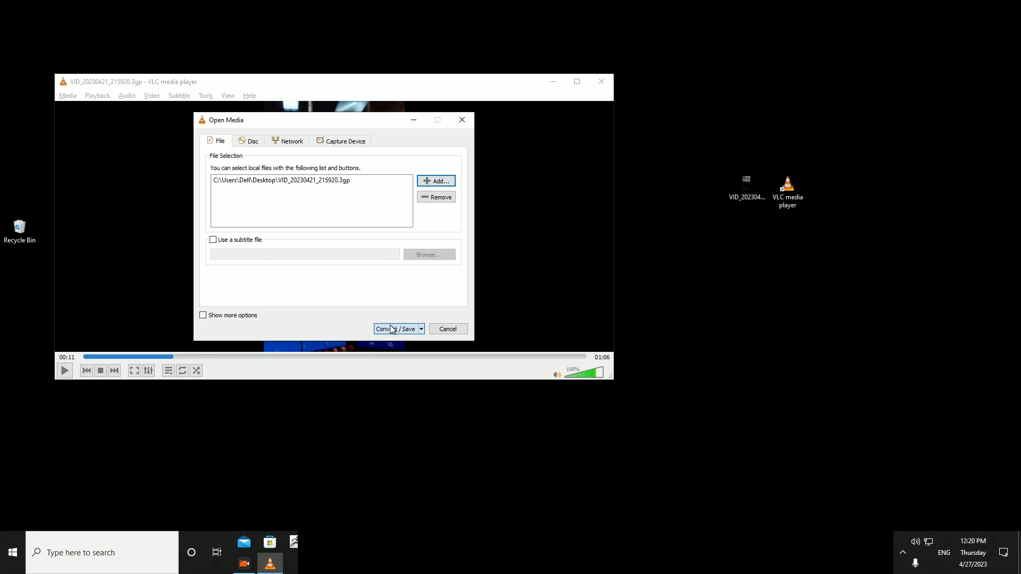
left_click(213, 240)
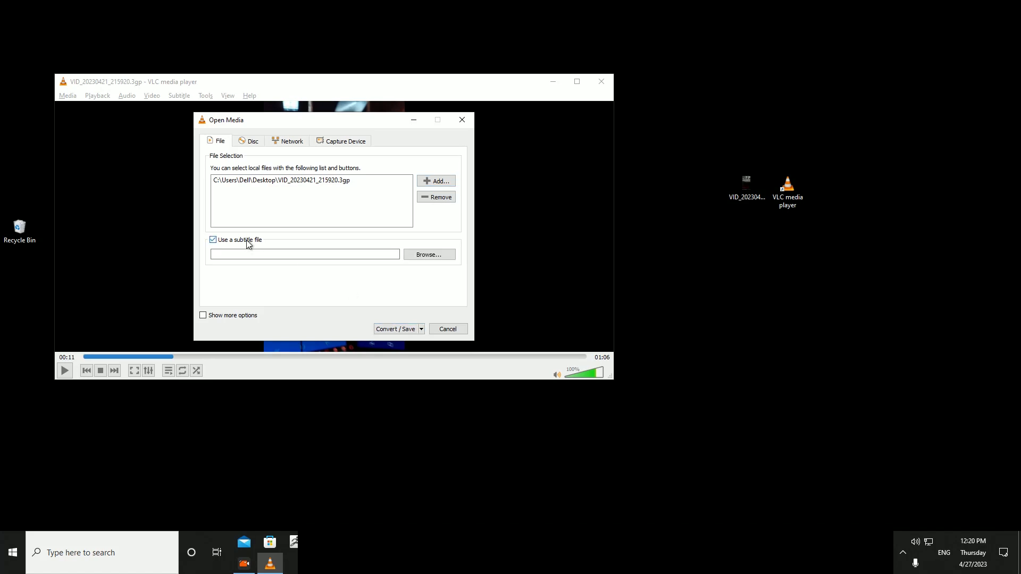
left_click(429, 254)
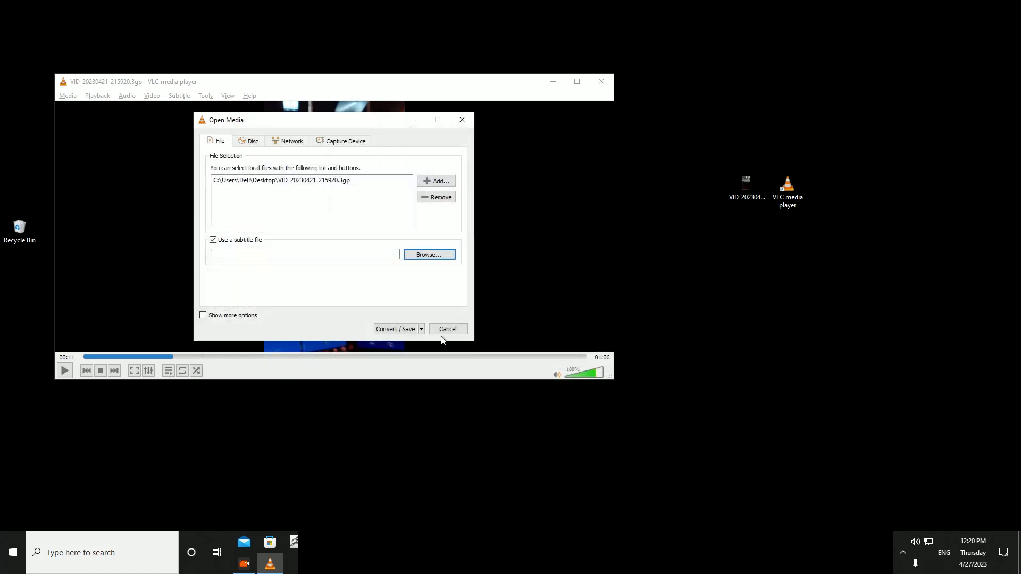
left_click(213, 240)
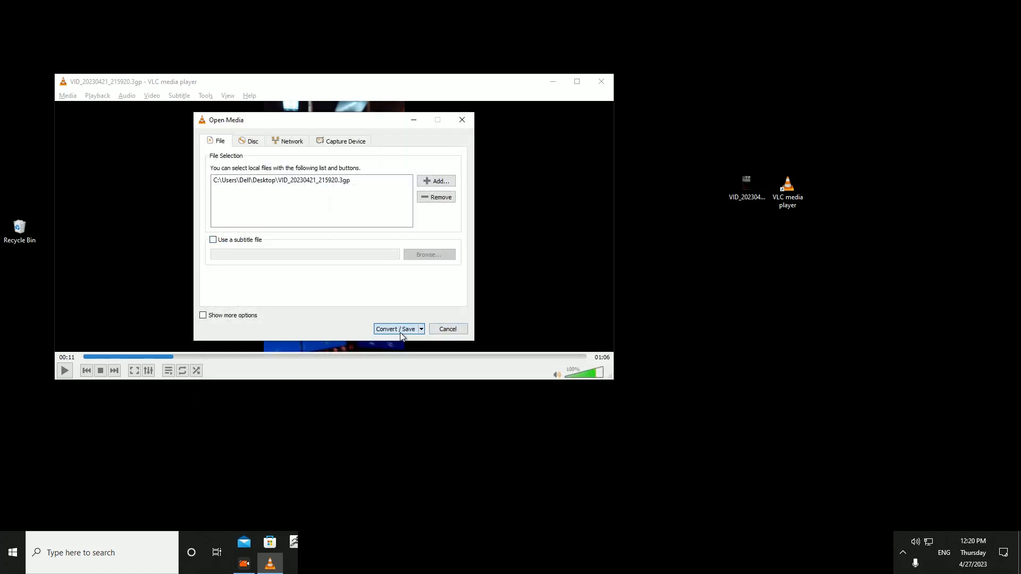
Step: Choose the 'Video - H.264 + MP3 (MP4)' conversion profile and review its settings
left_click(393, 328)
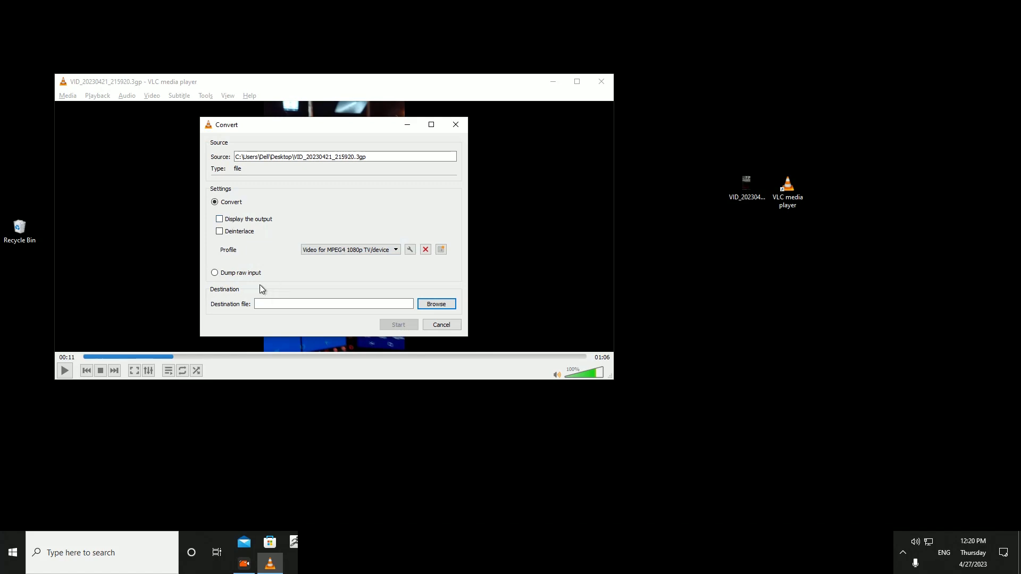
left_click(395, 249)
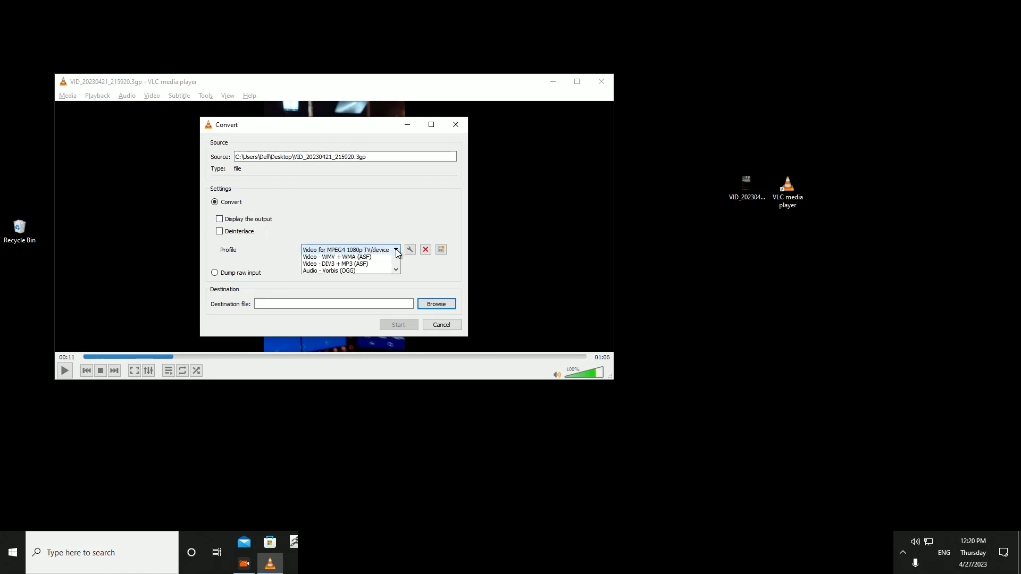
left_click(349, 263)
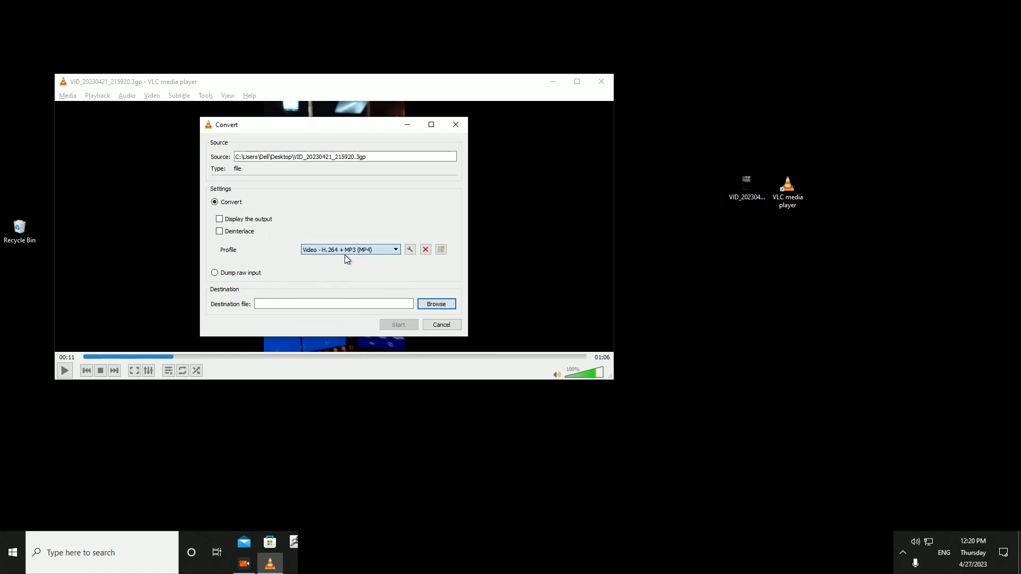
left_click(410, 249)
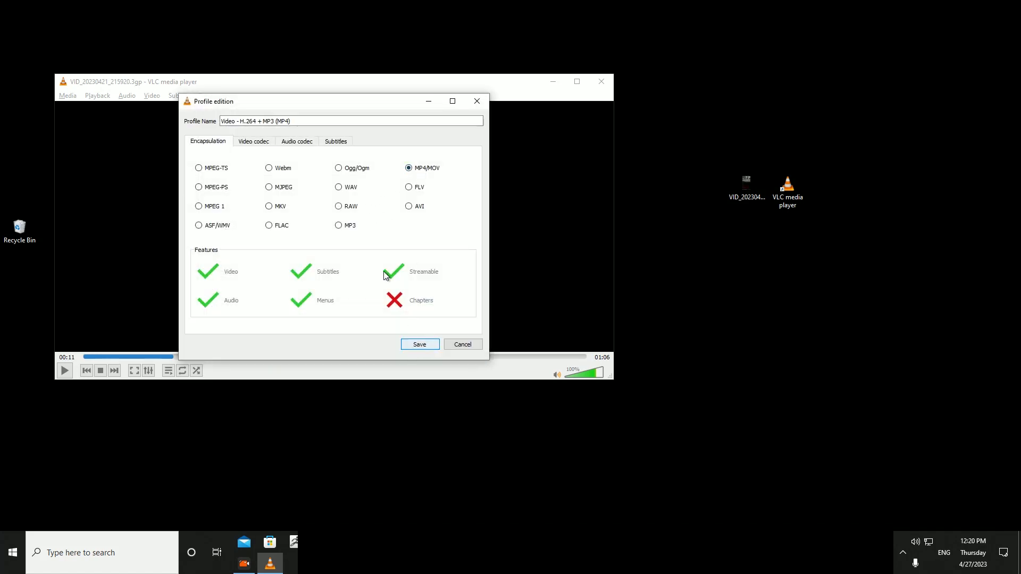
left_click(297, 141)
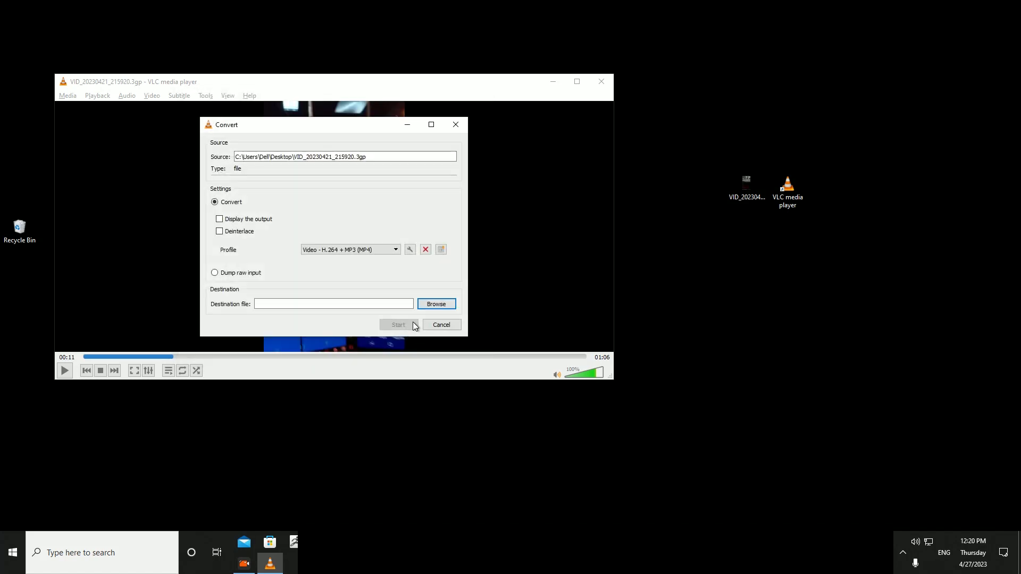
Step: Set the destination file to ed.mp4 on the Desktop and start the conversion
left_click(436, 304)
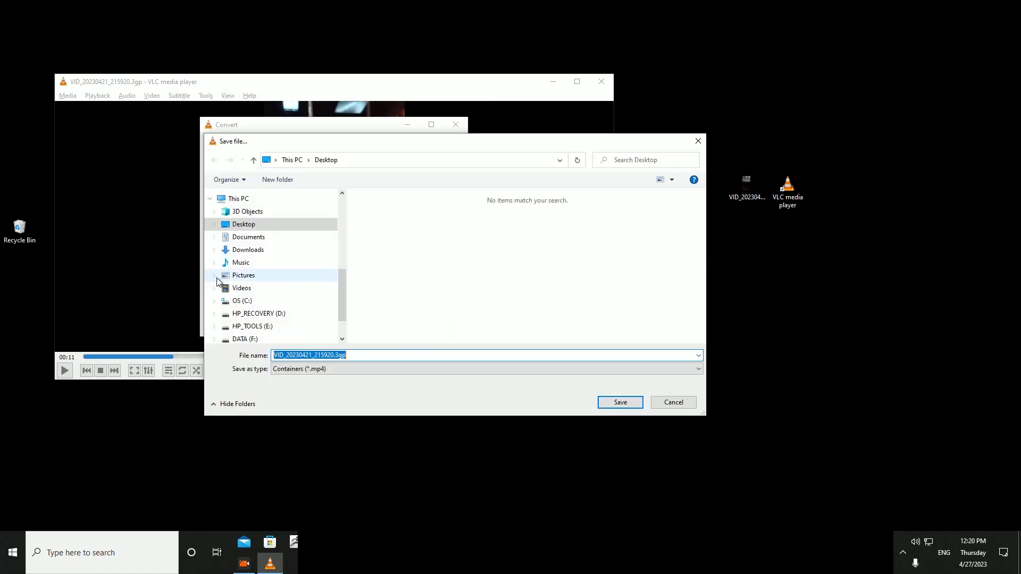
mouse_move(69, 318)
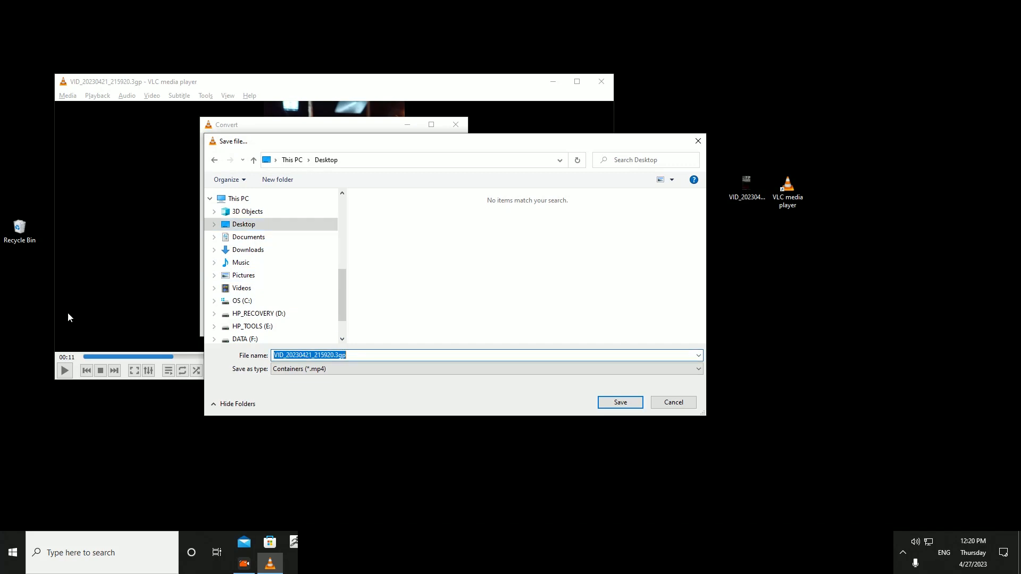
type("edfittt")
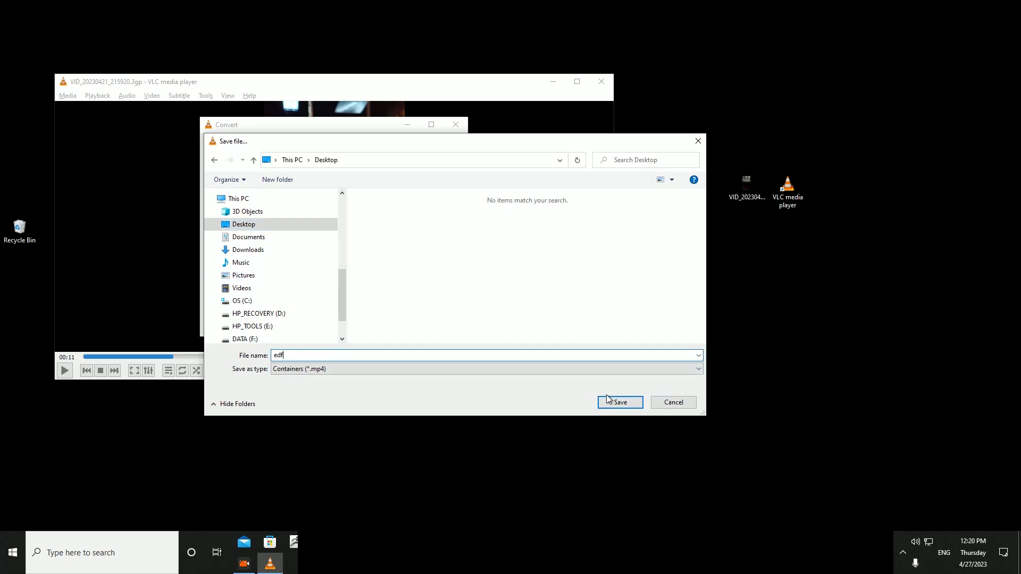
left_click(620, 402)
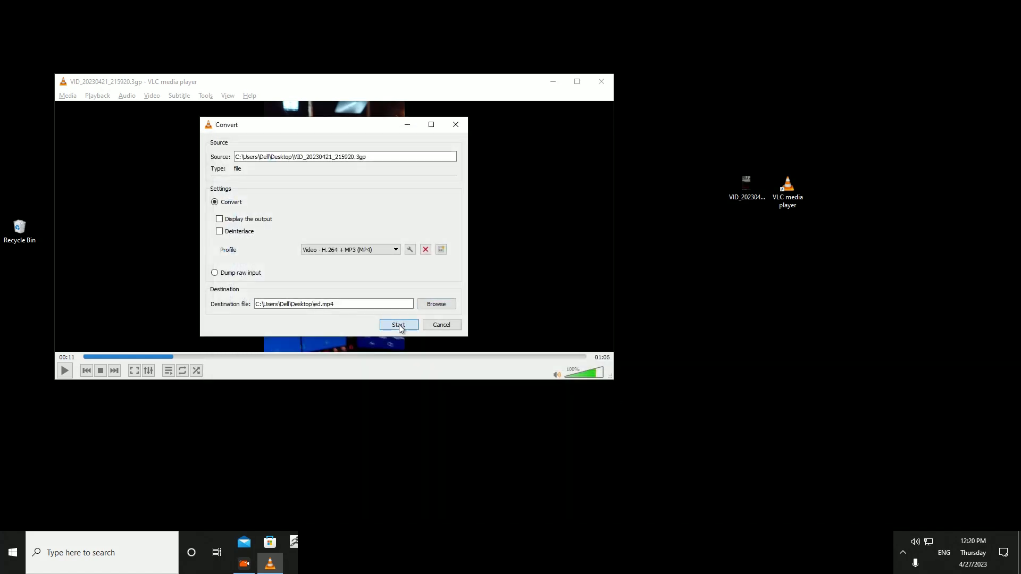
left_click(398, 325)
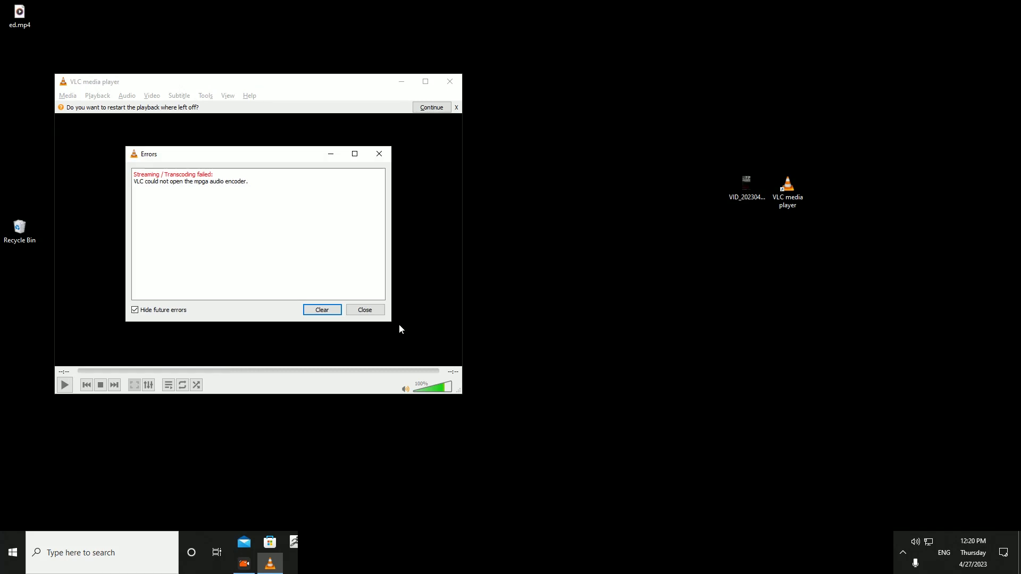